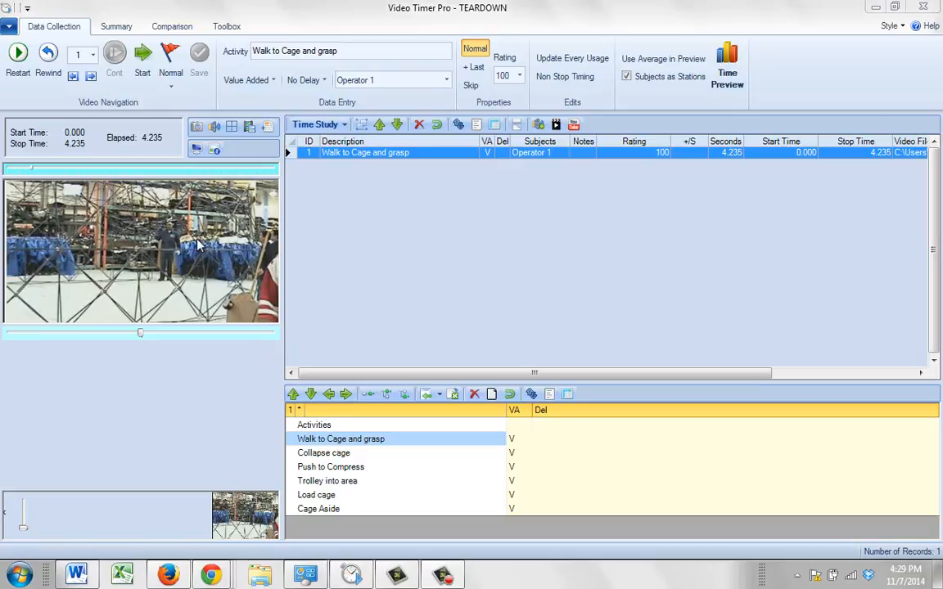
mouse_move(203, 265)
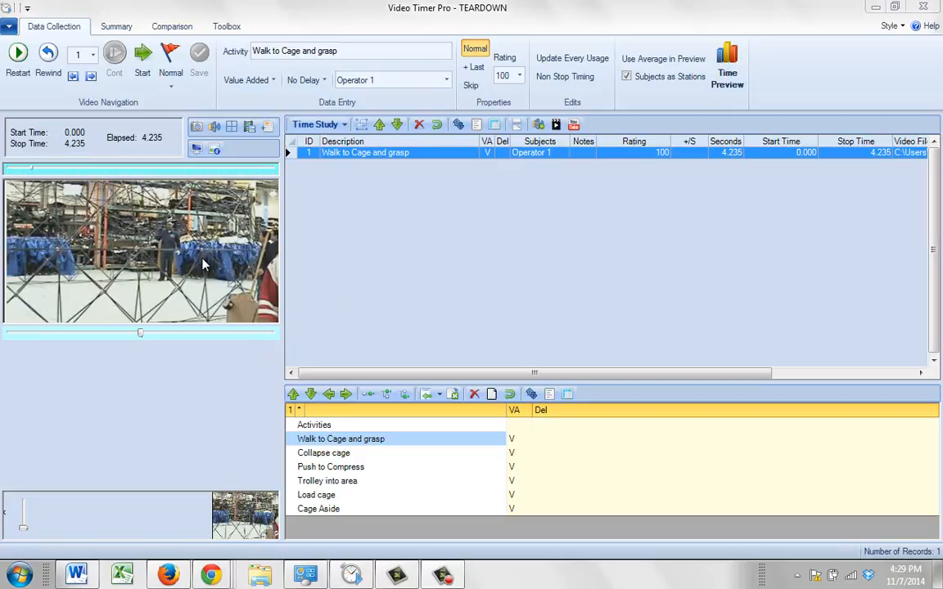
mouse_move(170, 254)
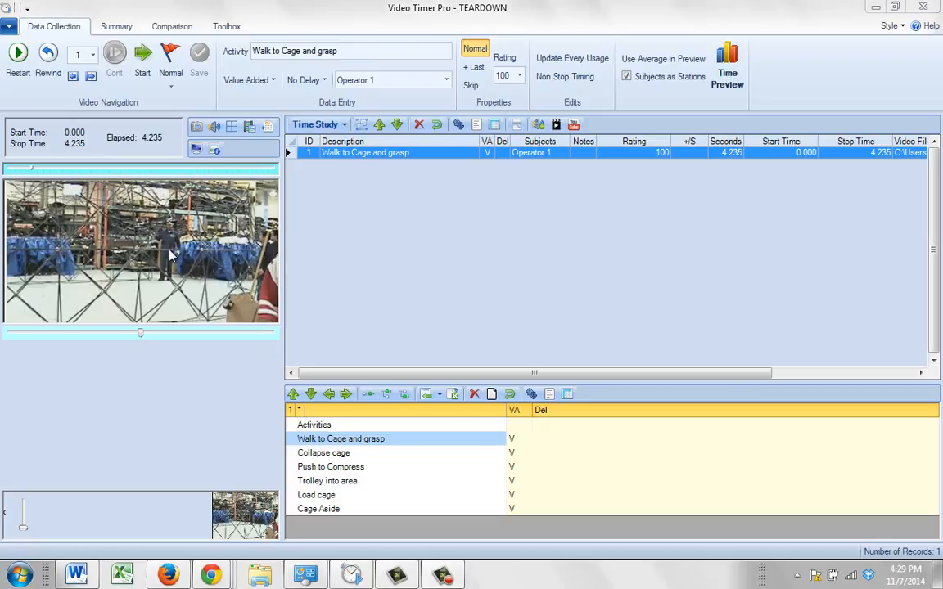
mouse_move(171, 216)
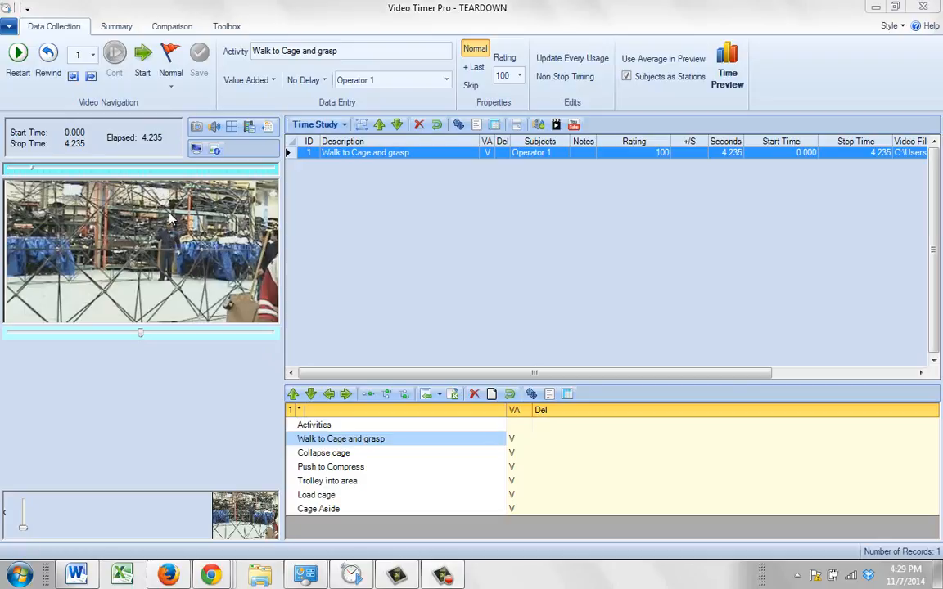
mouse_move(90, 249)
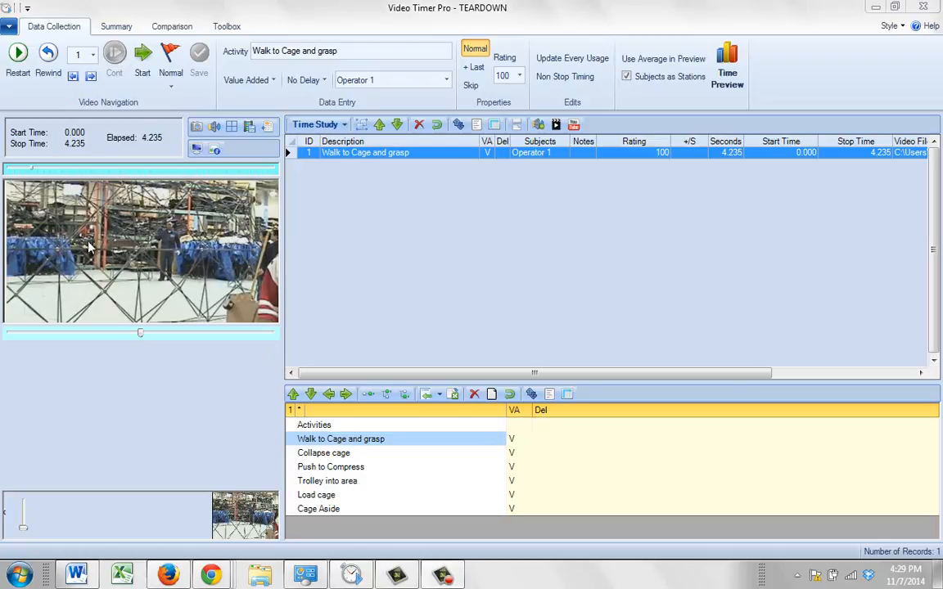
mouse_move(195, 219)
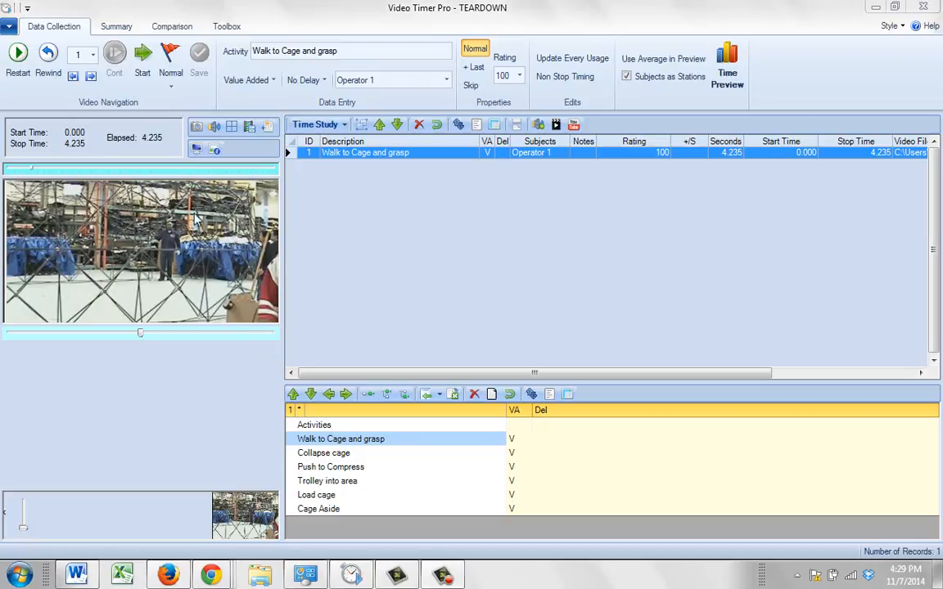
mouse_move(193, 219)
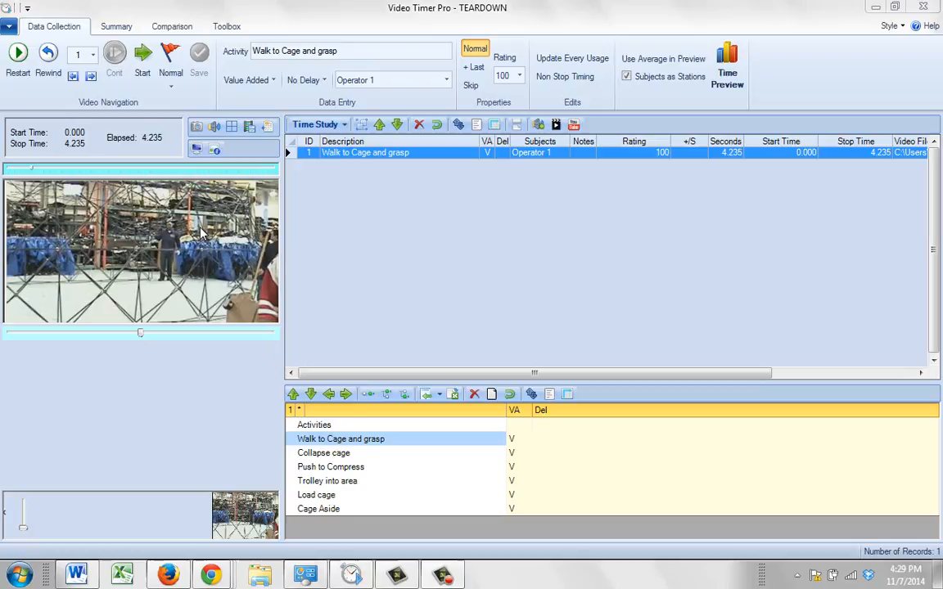
mouse_move(156, 175)
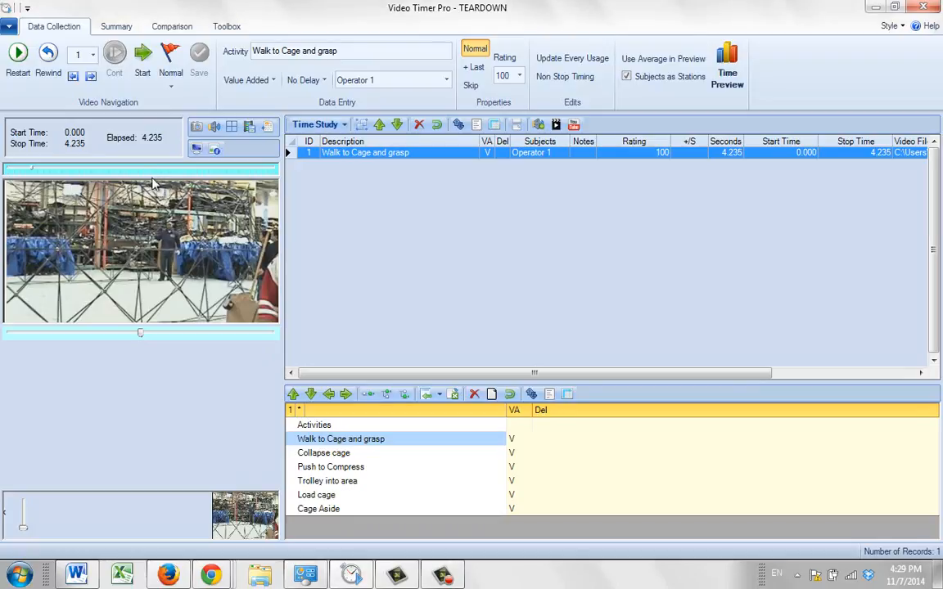
mouse_move(147, 173)
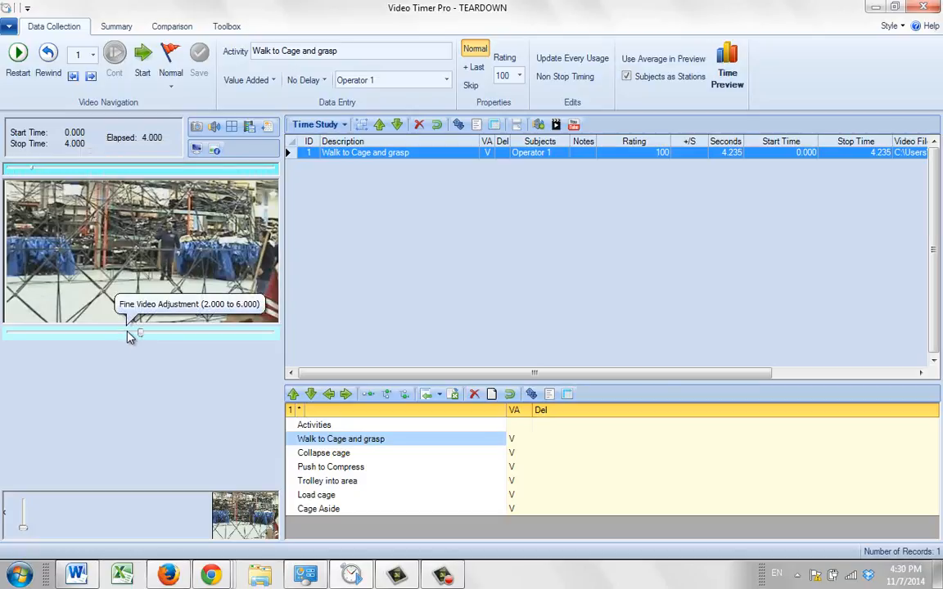
mouse_move(134, 337)
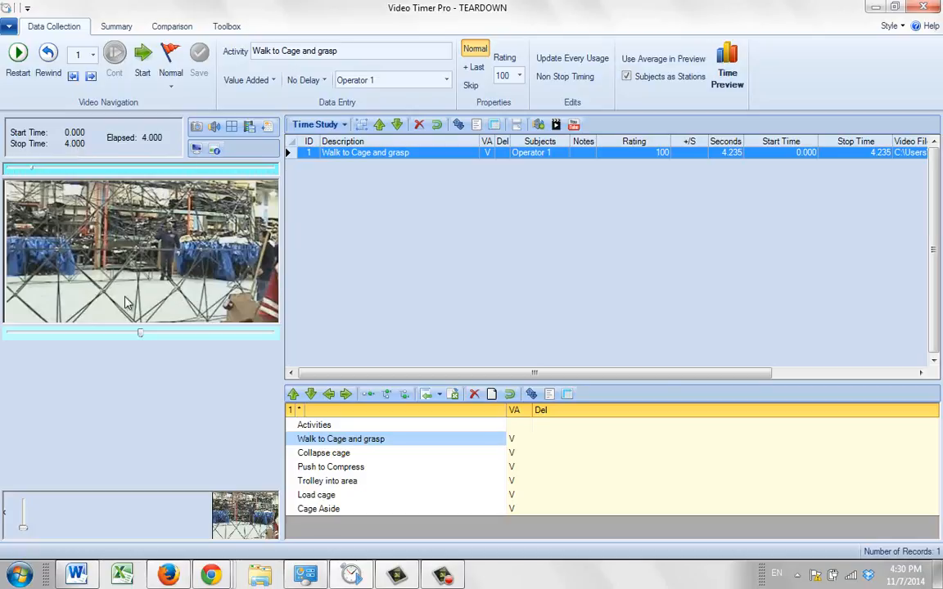
mouse_move(137, 336)
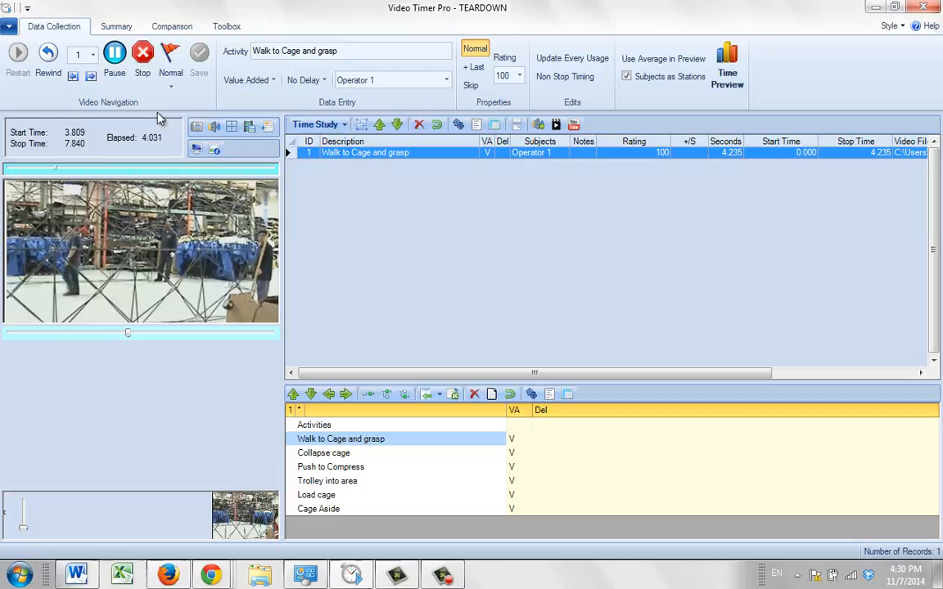
- Stop the first timing attempt so the element can be retimed from 12.889 s
click(142, 53)
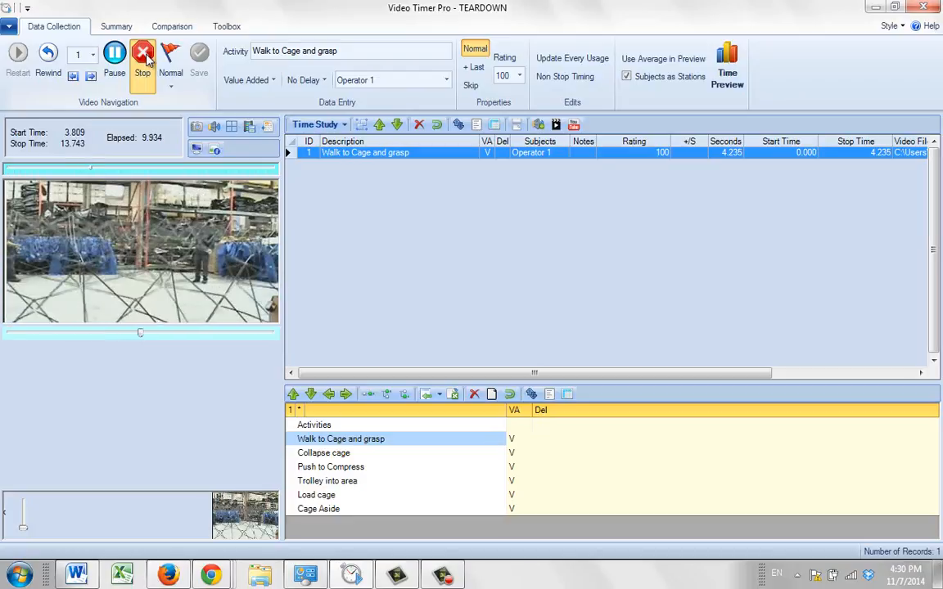
click(143, 62)
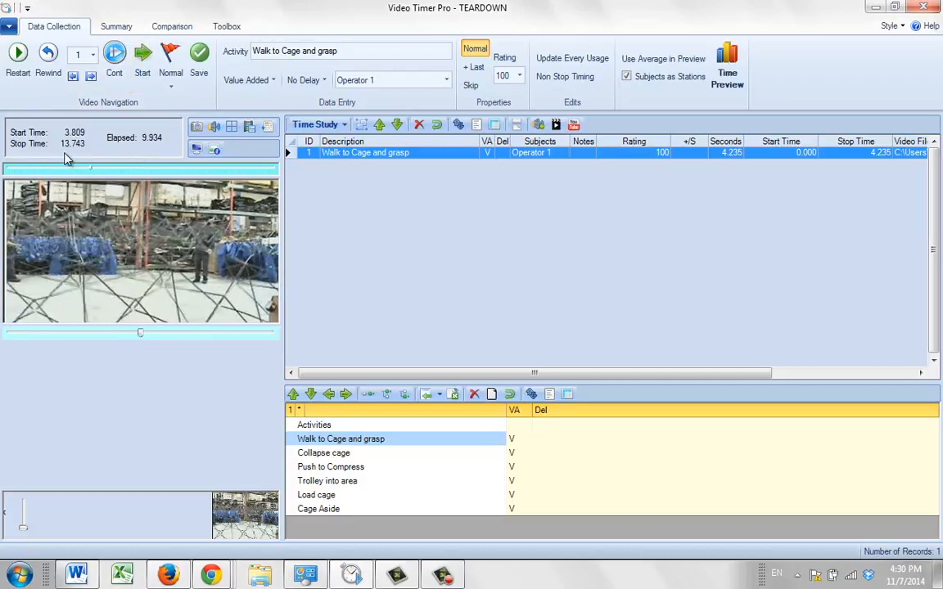
mouse_move(86, 154)
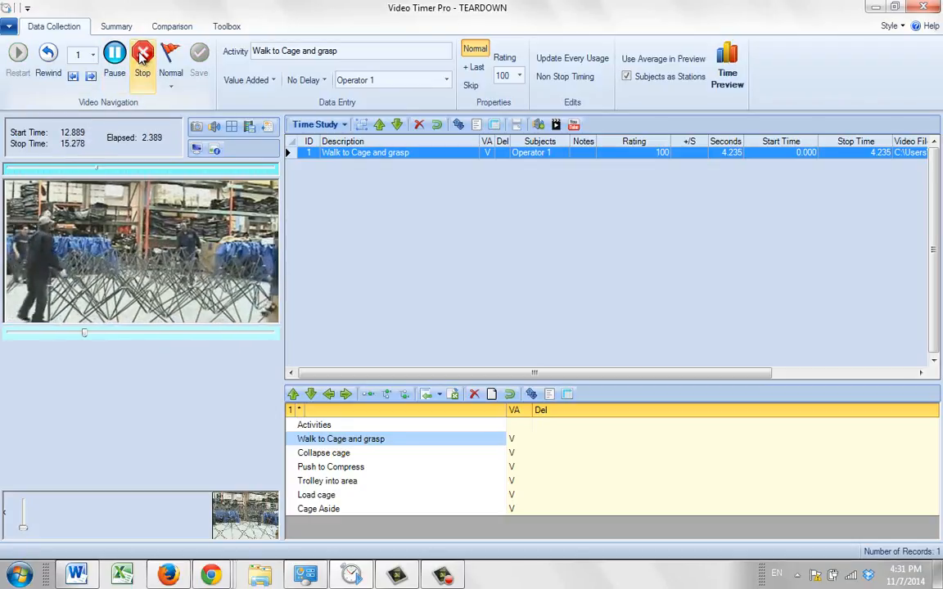
- Stop timing at the end of the cage-collapse element for stop-time refinement
click(141, 52)
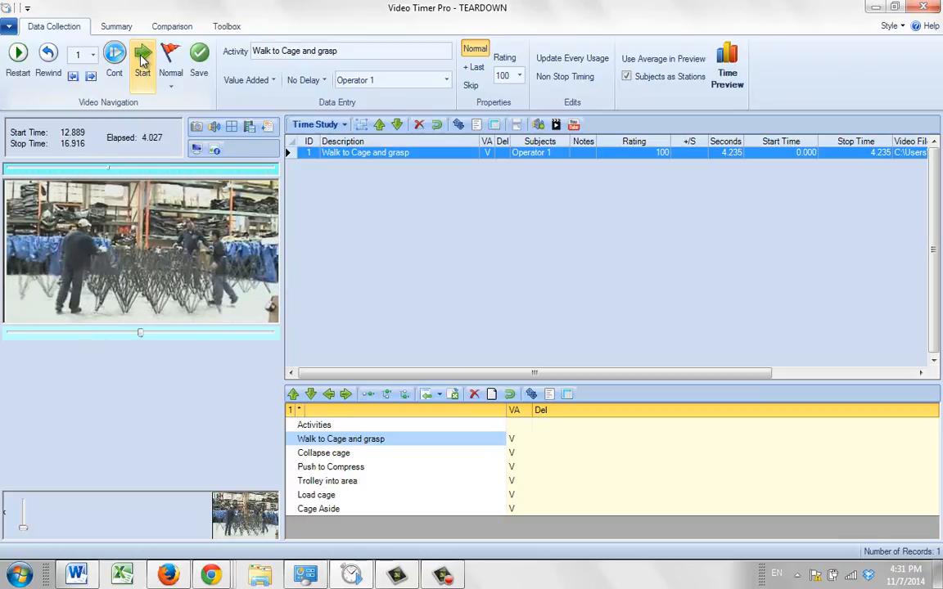
mouse_move(141, 336)
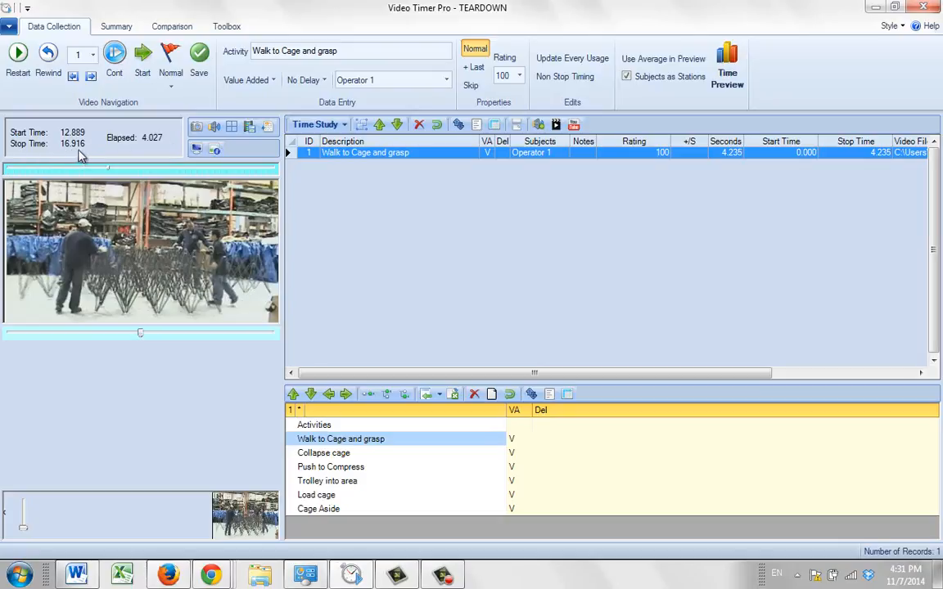
mouse_move(140, 337)
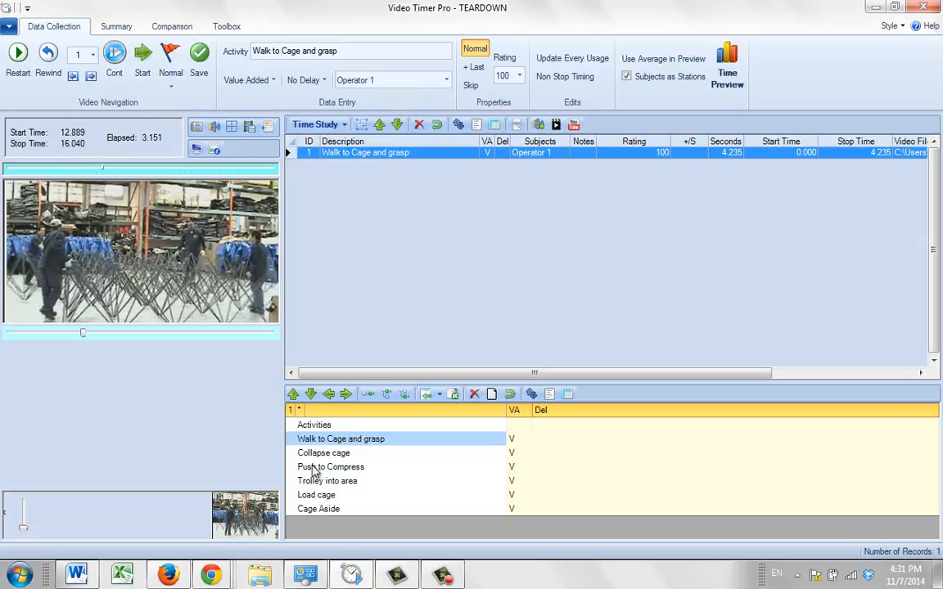
- Save a 'Collapse cage' record spanning 12.889–16.040 s (3.151 s elapsed)
click(324, 452)
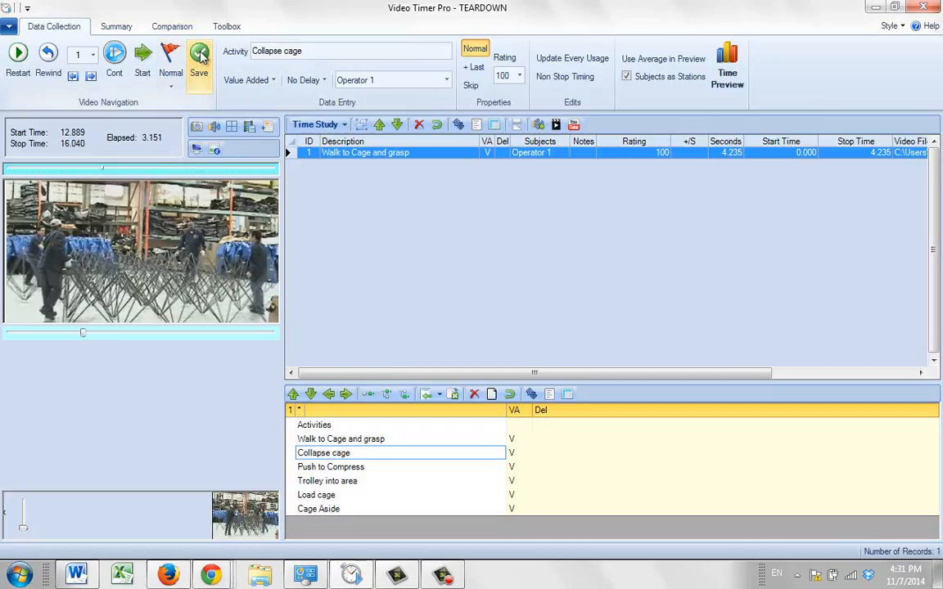
click(200, 59)
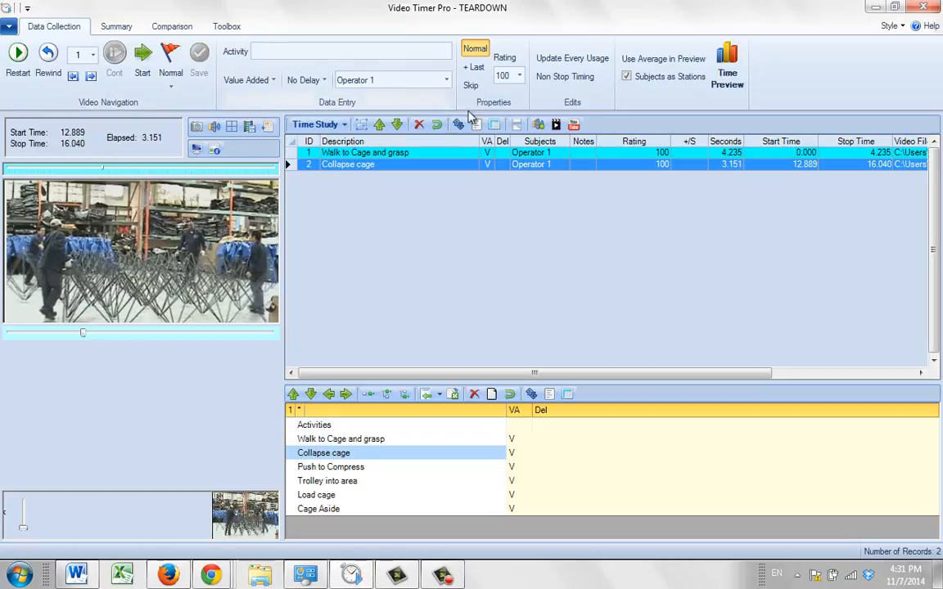